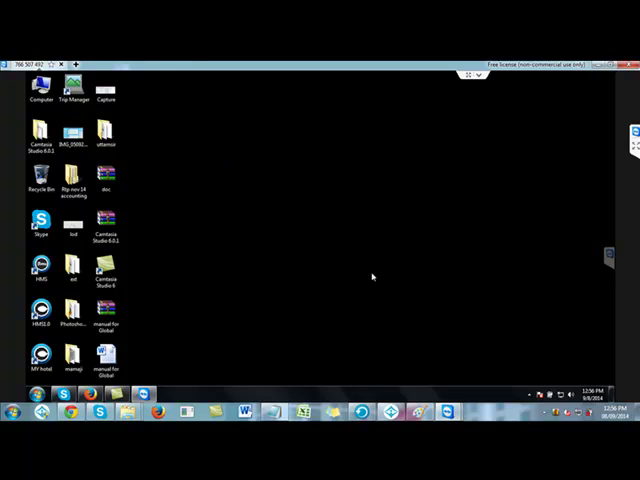
mouse_move(367, 280)
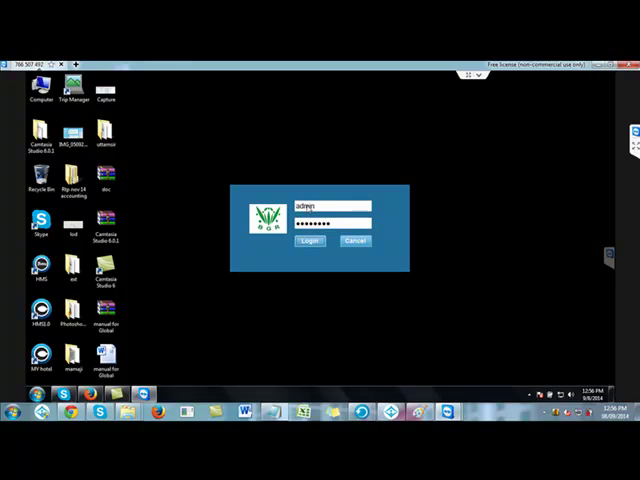
Step: Log in to the hotel system with the admin account
left_click(310, 240)
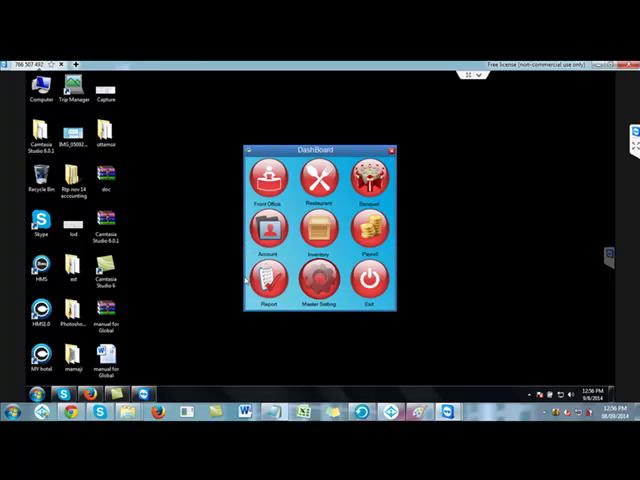
Step: Open Front Office's Booking Management module and expand the Reservation actions
left_click(389, 149)
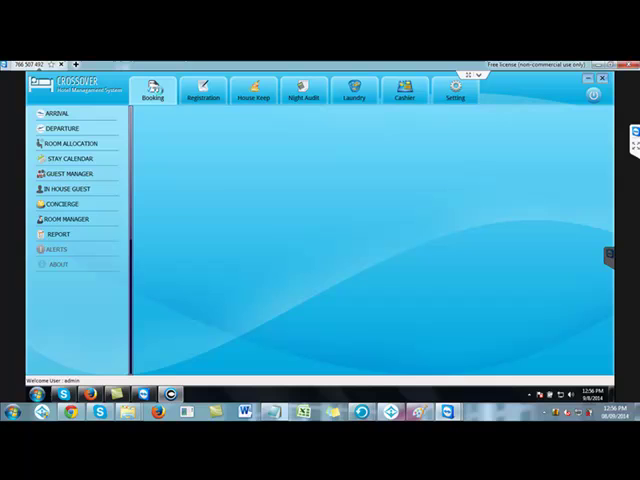
left_click(155, 92)
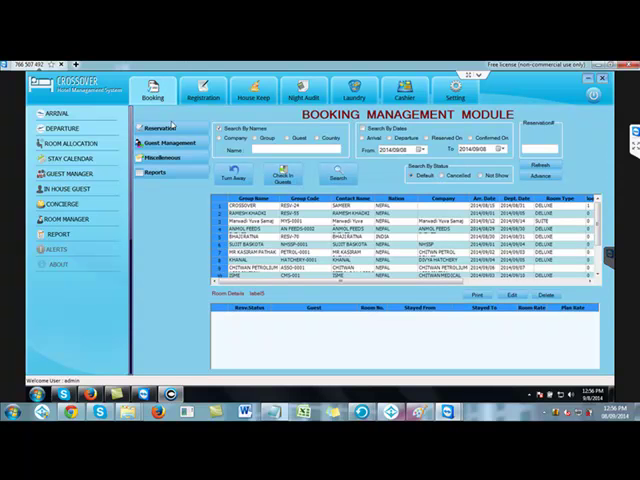
left_click(166, 128)
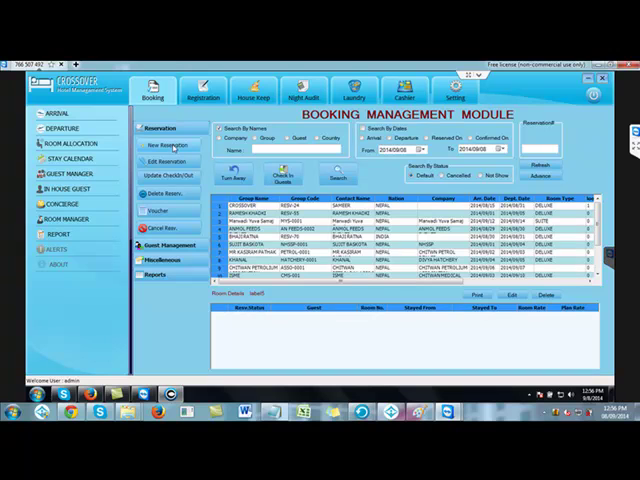
Step: Start a new EURO reservation and enter booker, company, billing and contact details
left_click(163, 149)
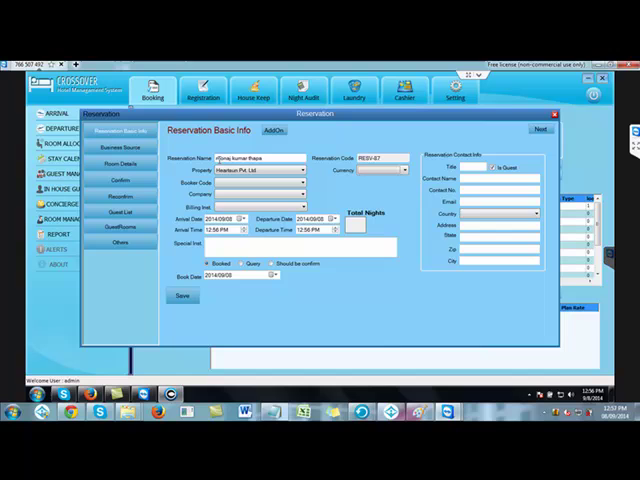
left_click(408, 169)
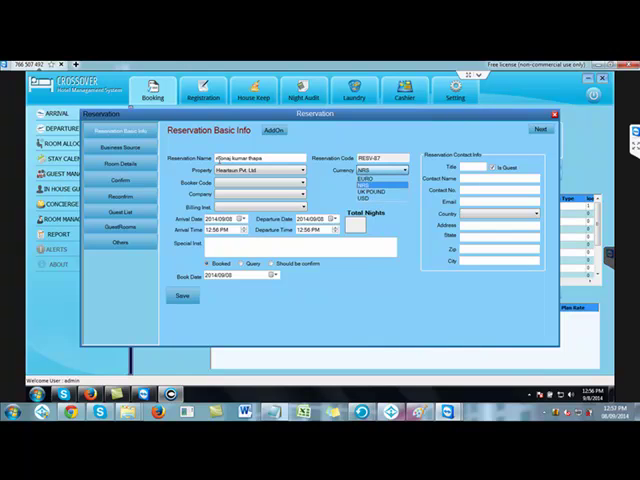
left_click(362, 179)
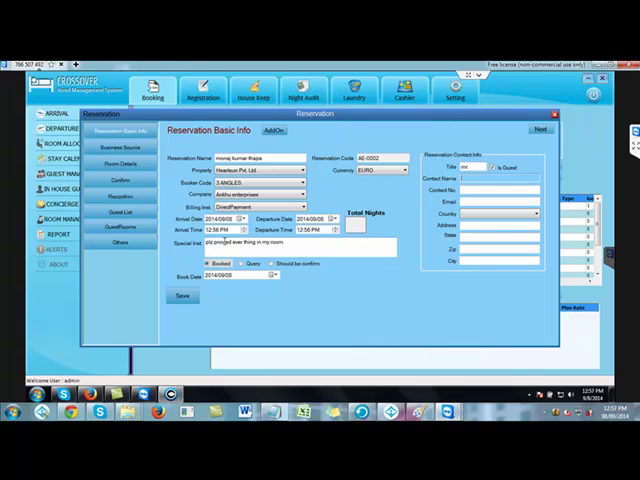
type("monaj")
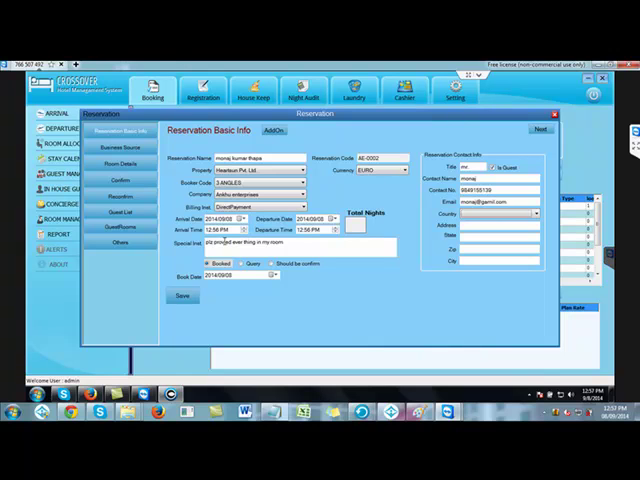
Step: Set country to CANADA, add address, state, zip and city, and save
left_click(533, 212)
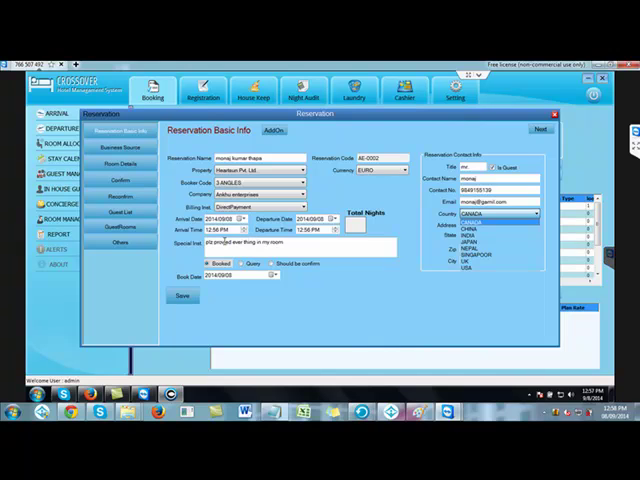
left_click(497, 213)
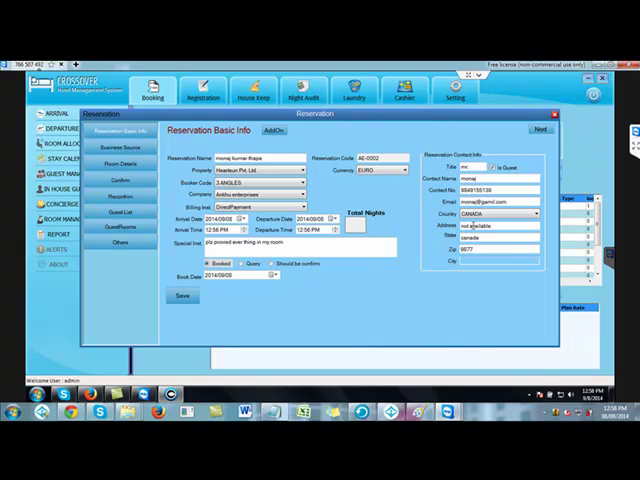
type("cal")
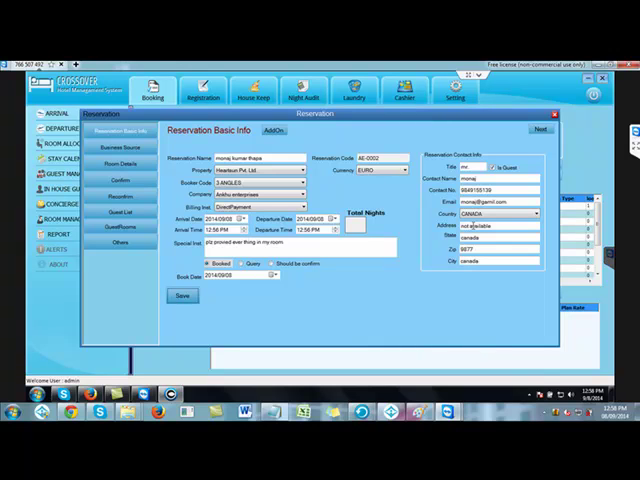
left_click(181, 296)
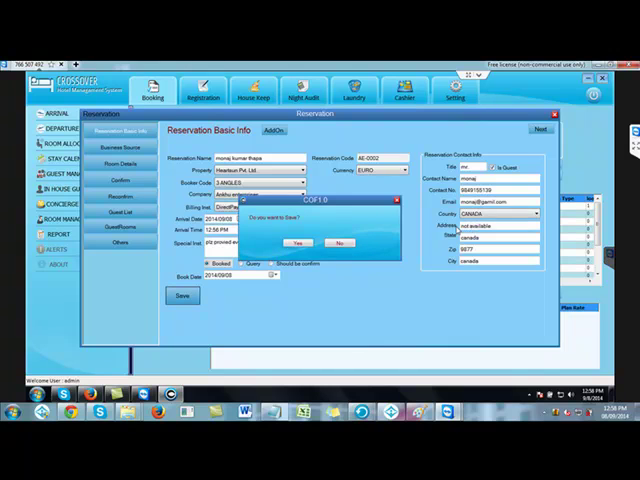
left_click(296, 243)
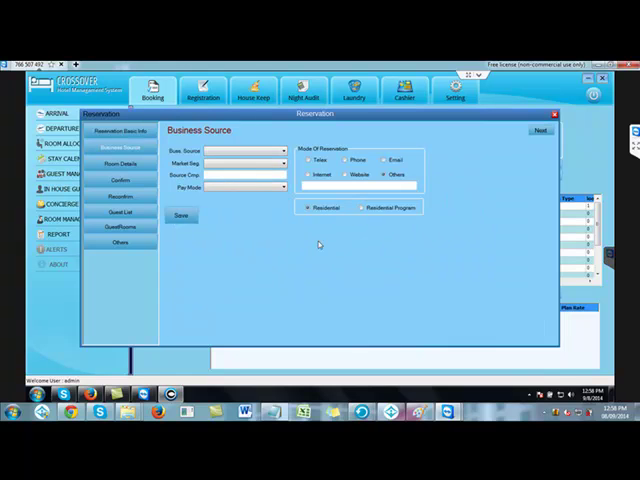
Step: Save NGO/INGO source, EUROPE market, travel company, CASH payment, Telex mode and residential flag
left_click(283, 150)
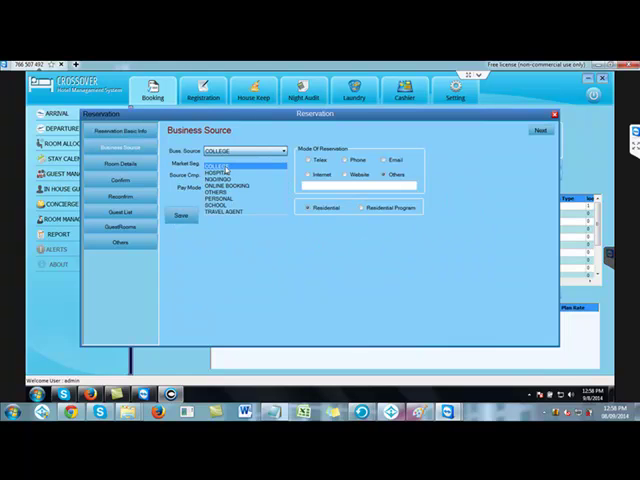
left_click(221, 173)
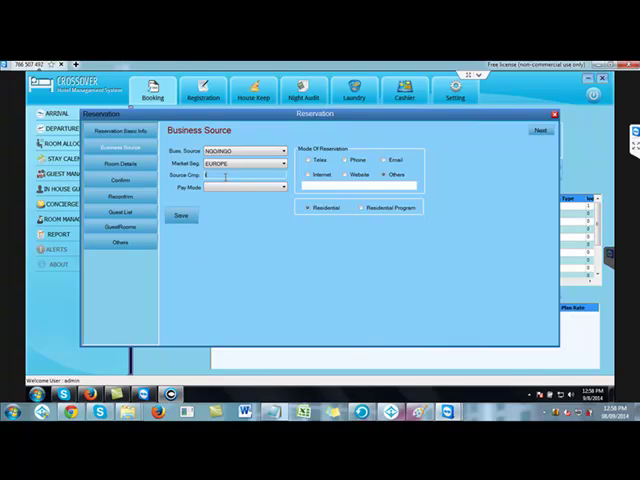
type("travel")
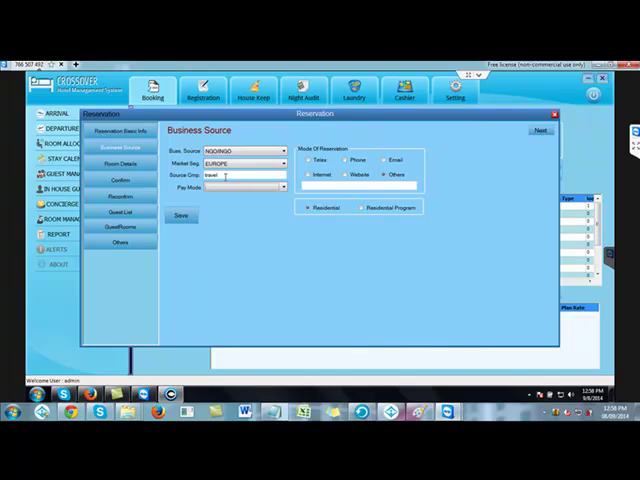
left_click(283, 187)
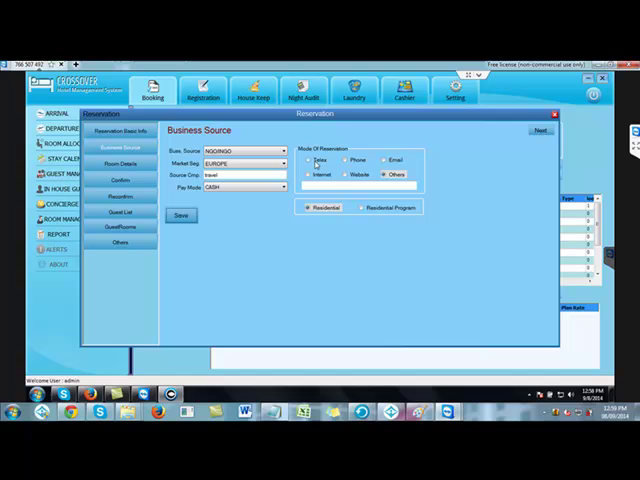
left_click(307, 160)
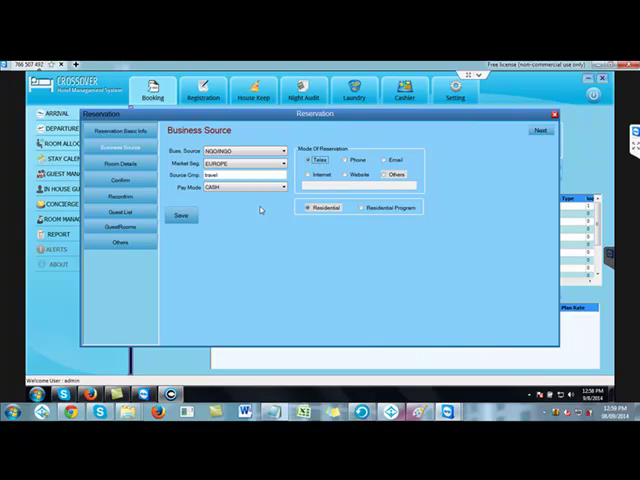
left_click(308, 207)
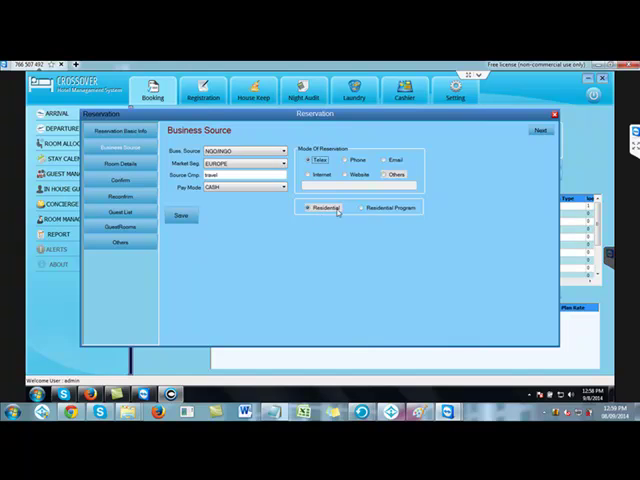
left_click(181, 215)
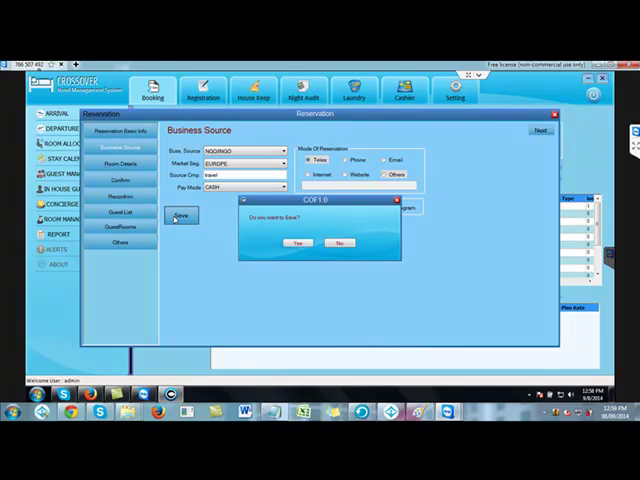
left_click(296, 242)
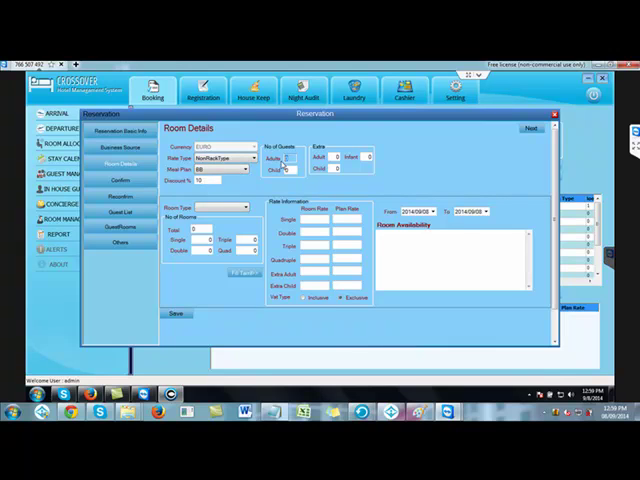
Step: Book one SDX triple room for 2 adults at rate 50, saving past the double-room warning
left_click(293, 158)
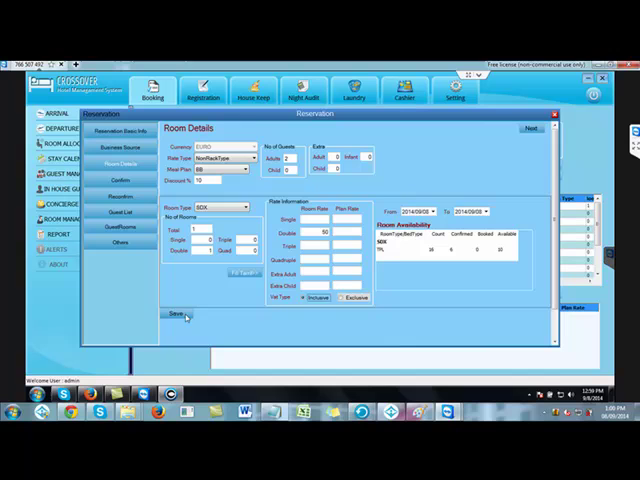
left_click(176, 314)
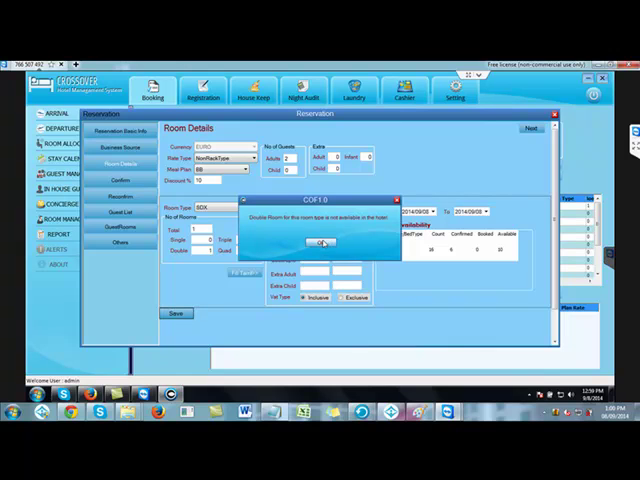
left_click(320, 243)
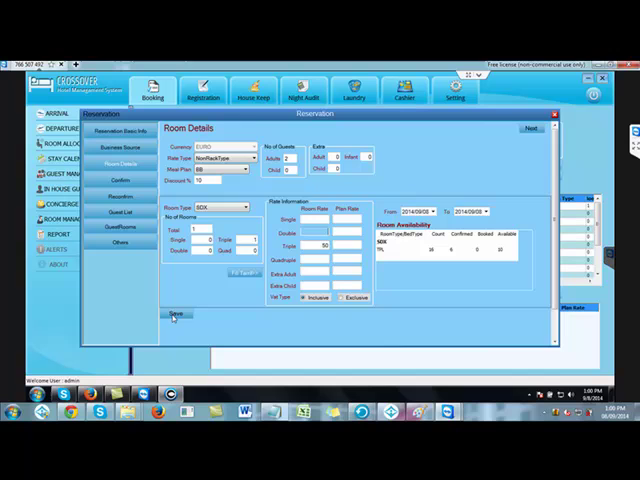
left_click(176, 314)
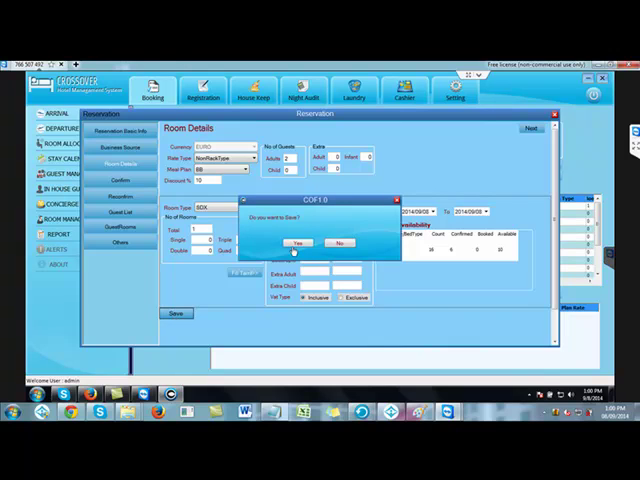
left_click(297, 243)
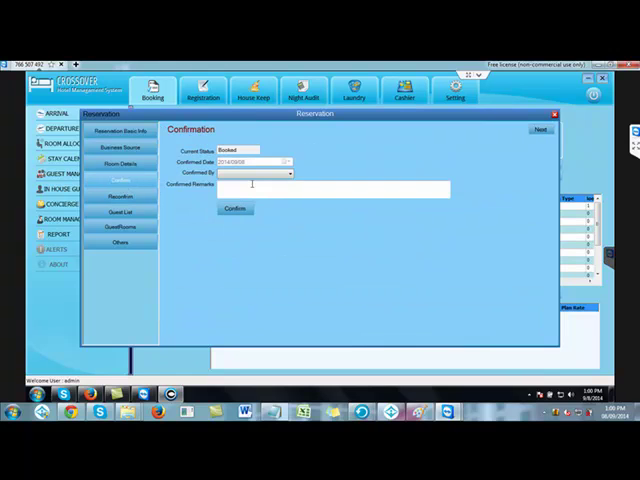
Step: Confirm the reservation as Ashok with a short confirmation remark
left_click(289, 173)
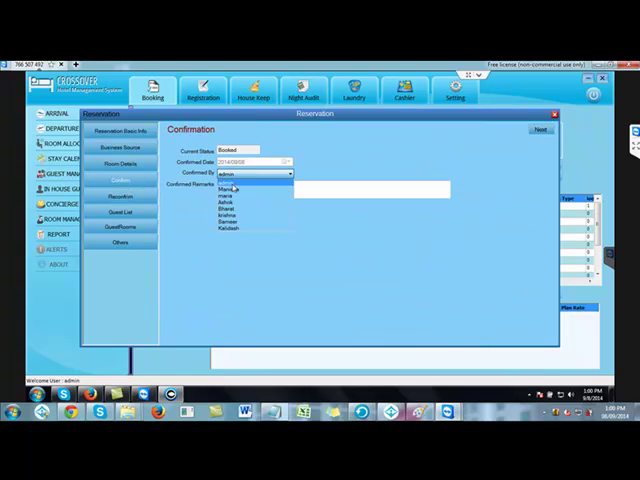
left_click(237, 200)
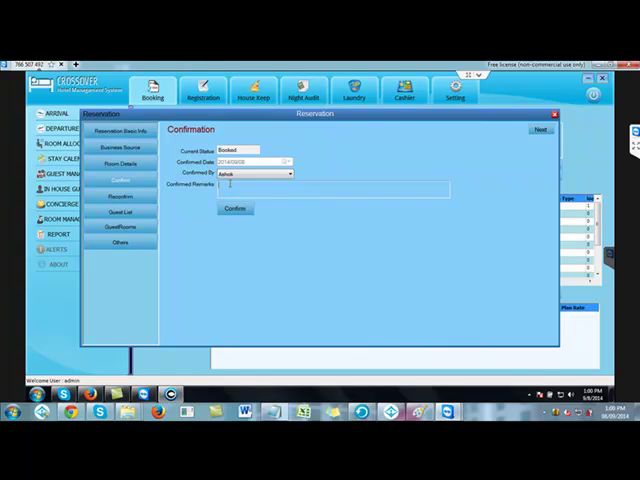
type("not say this")
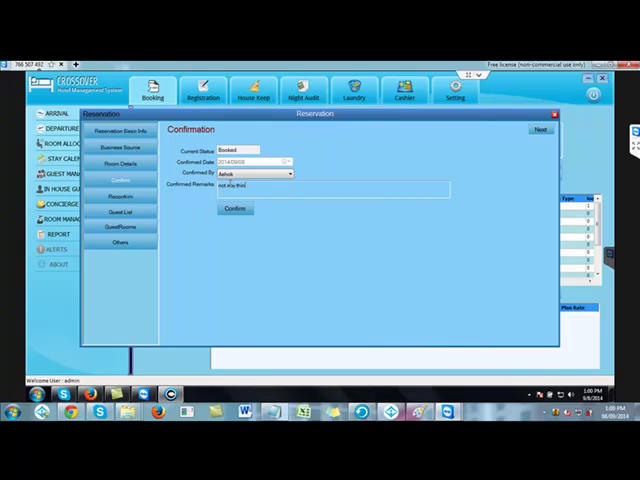
left_click(235, 208)
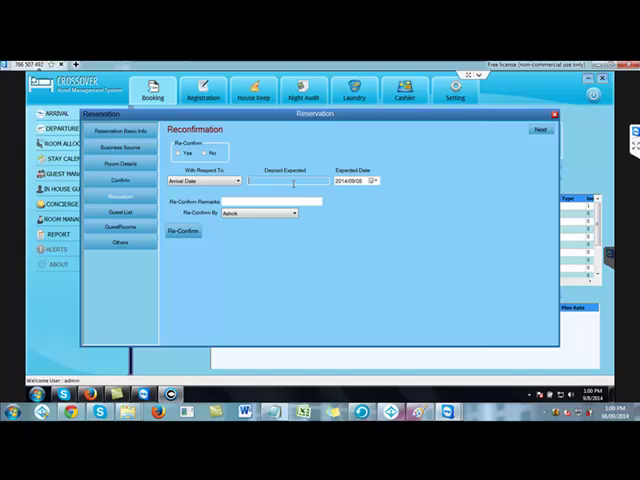
Step: Reconfirm the reservation with a 5000 expected deposit and a brief remark
type("5000")
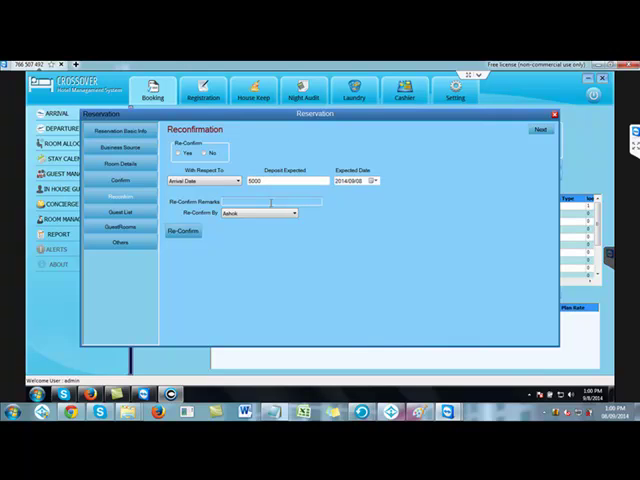
type("no")
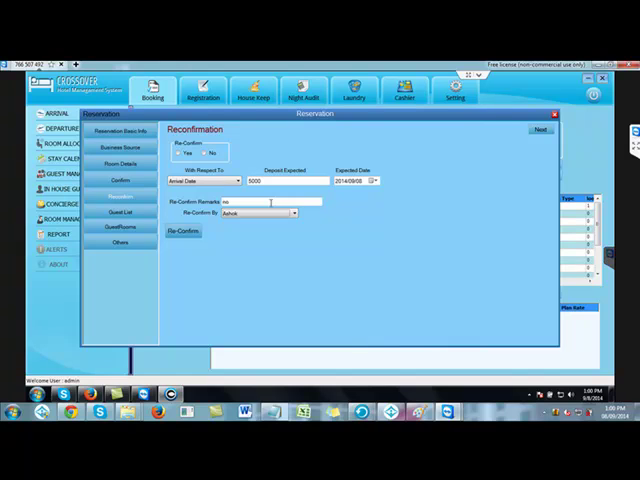
left_click(182, 231)
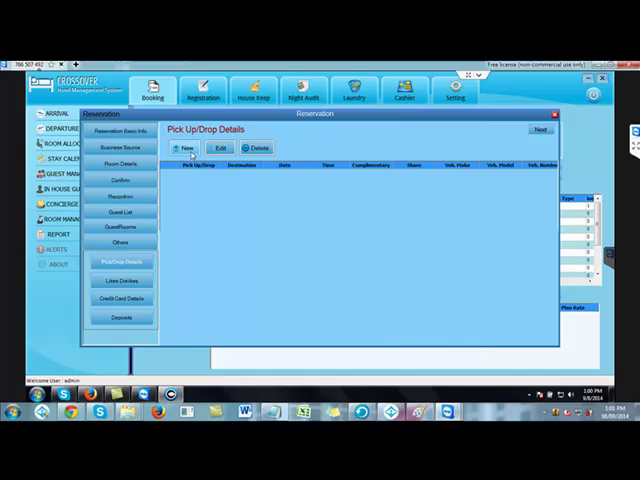
left_click(185, 148)
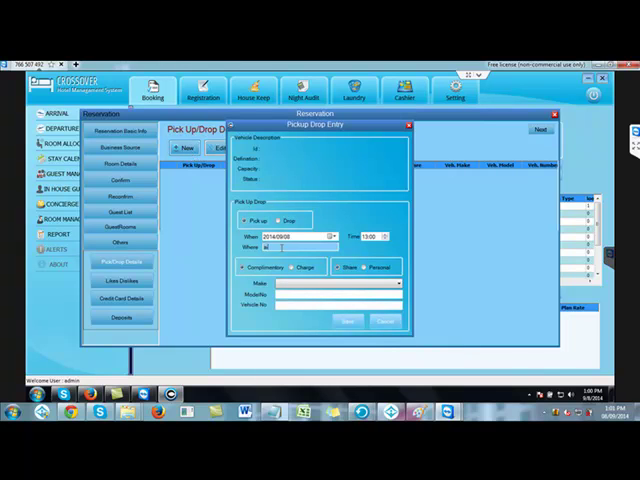
type("airport to hotel")
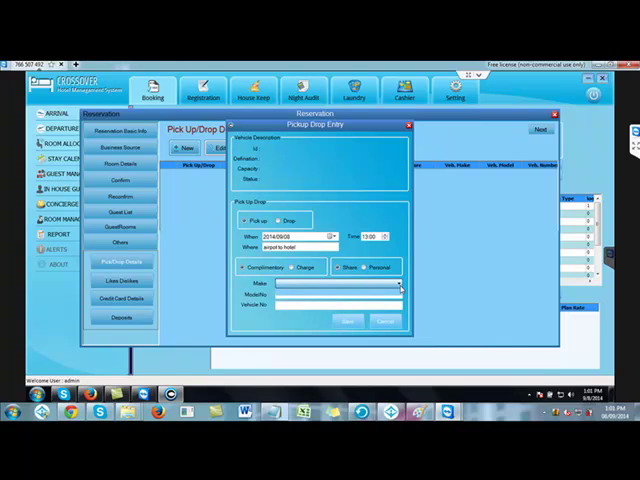
left_click(386, 321)
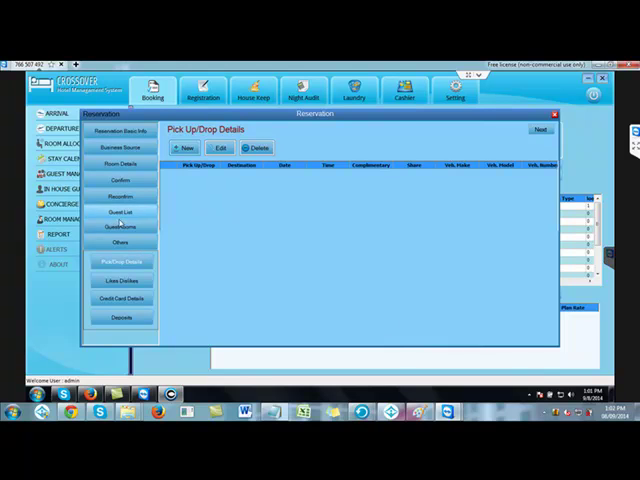
Step: Open the reservation's Guest List and start a new guest entry
left_click(120, 211)
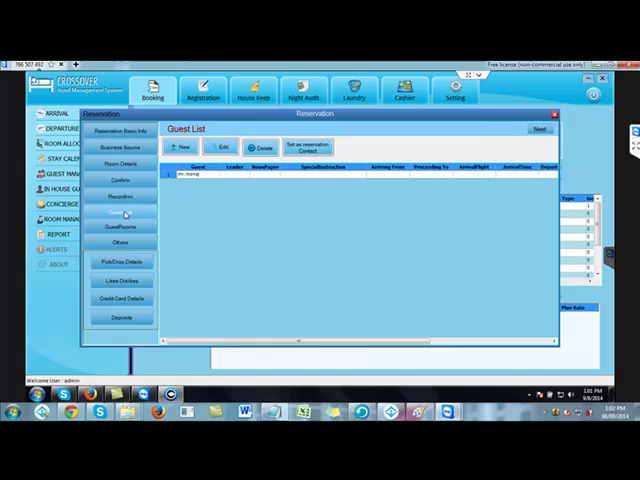
left_click(184, 147)
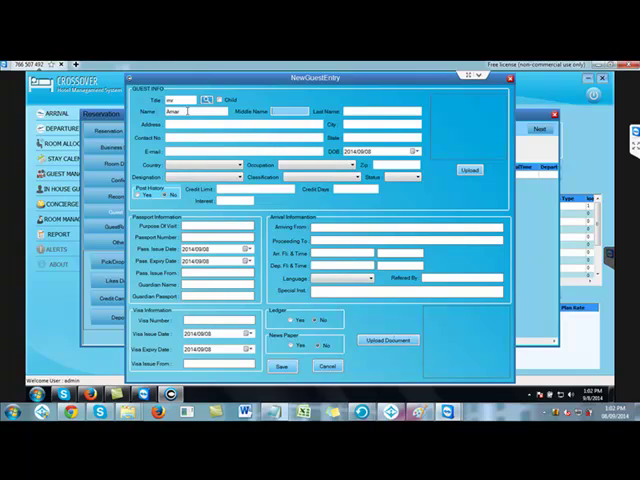
Step: Enter the guest's name, contact, address and an August 2014 birth date
type("kumar")
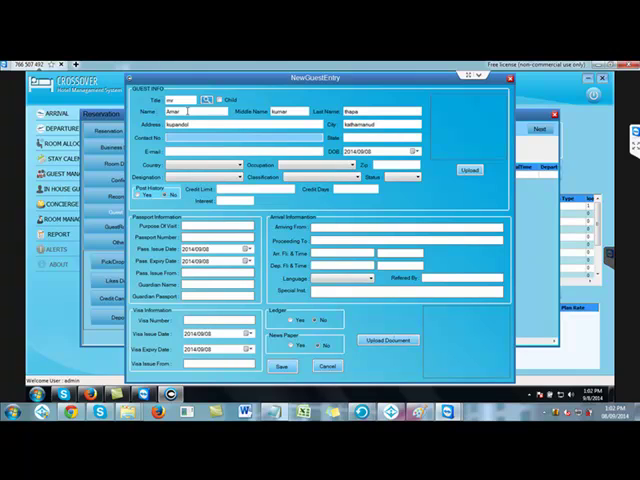
type("884")
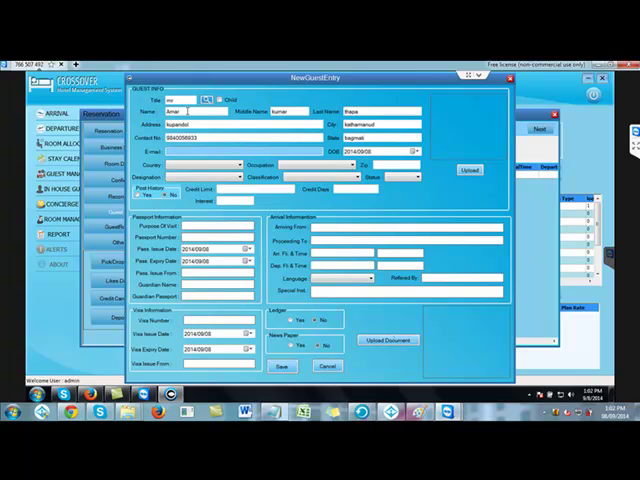
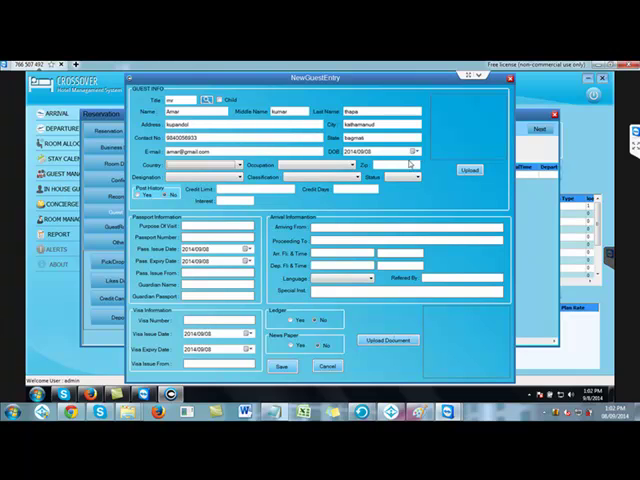
left_click(414, 151)
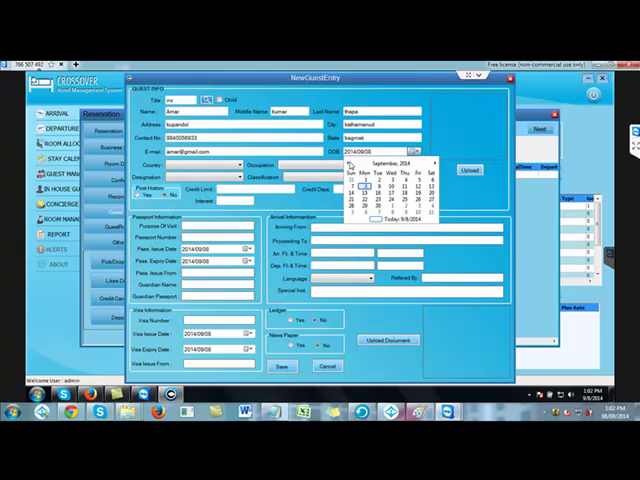
left_click(352, 163)
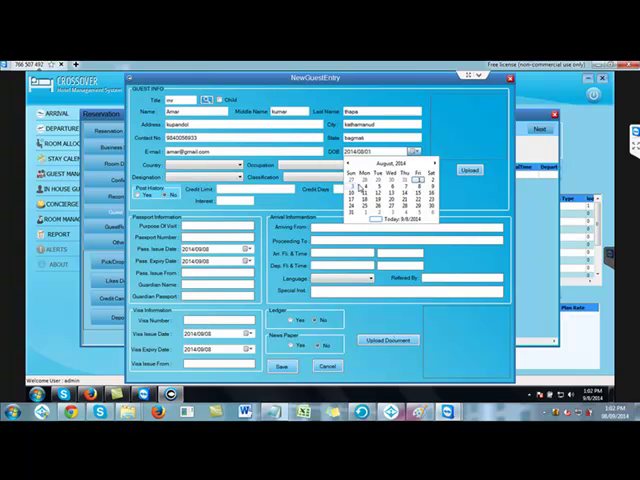
left_click(239, 164)
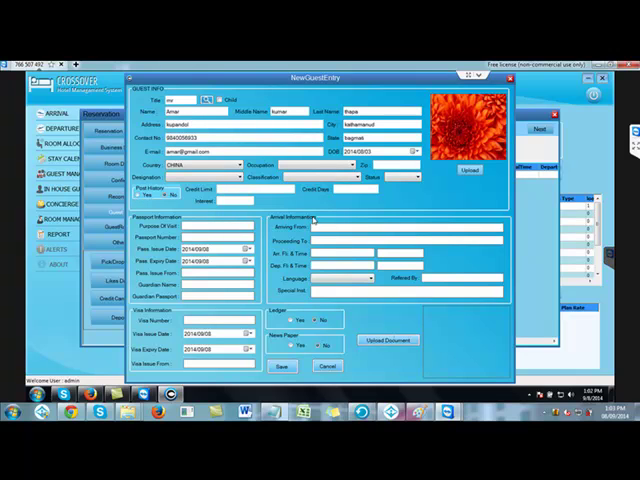
Step: Save the new guest and choose Group Room for room assignment
left_click(282, 366)
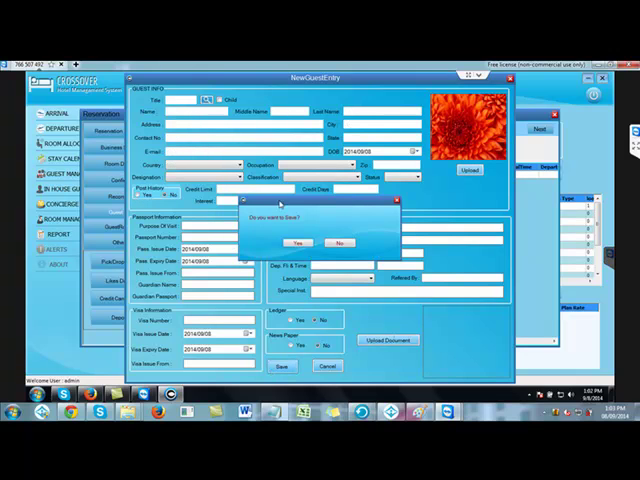
left_click(296, 243)
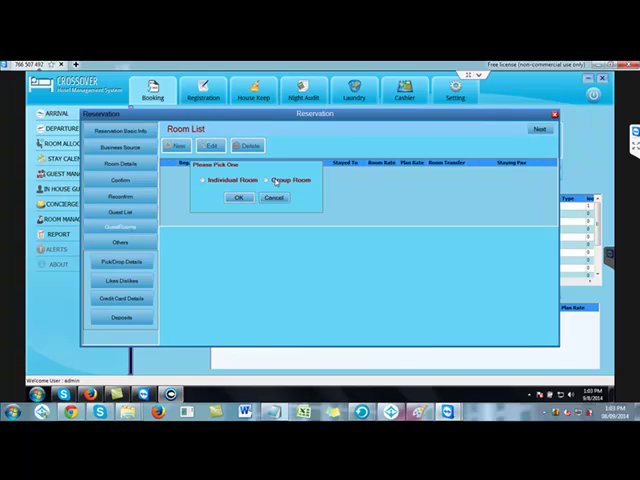
left_click(268, 180)
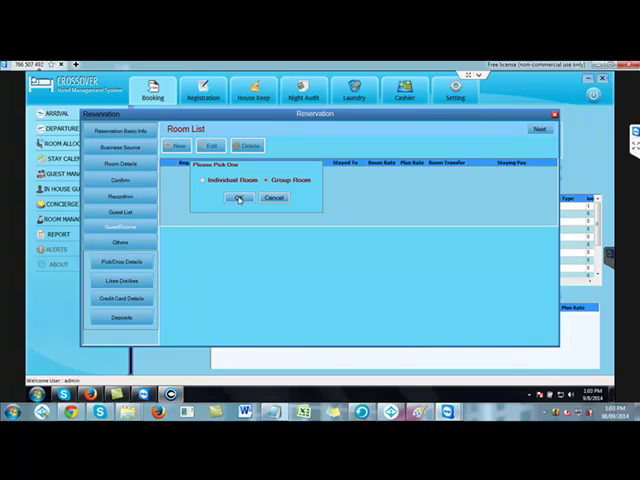
left_click(238, 197)
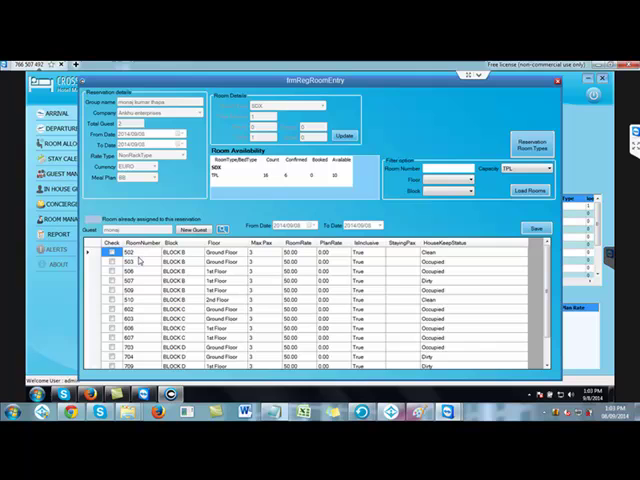
Step: Assign room 502 to the guest, save, and acknowledge the confirmation
left_click(111, 253)
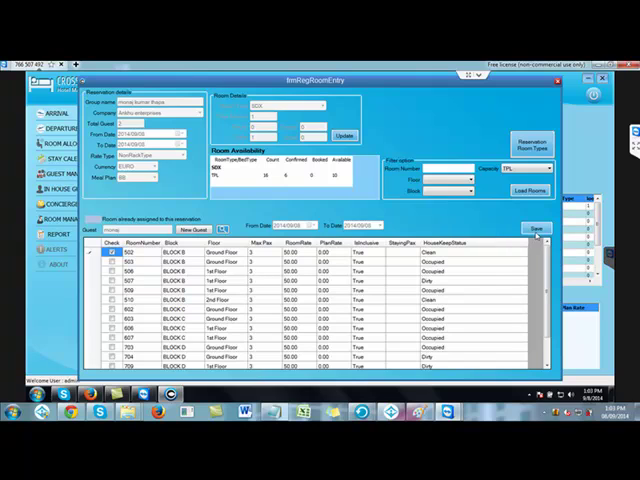
left_click(532, 228)
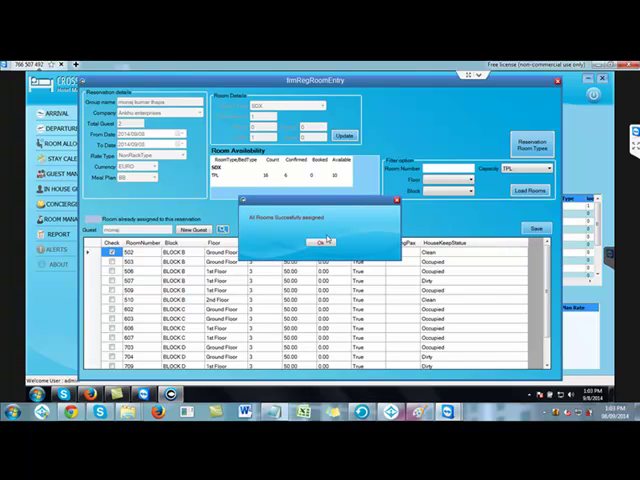
left_click(318, 242)
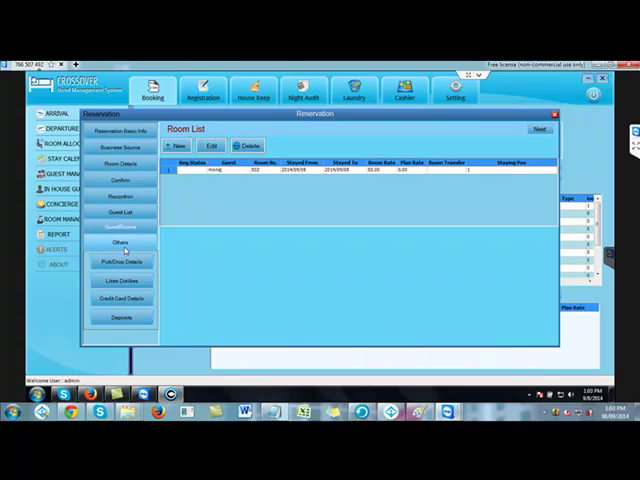
Step: Close the Reservation wizard and open the group's check-in for room 502
left_click(120, 243)
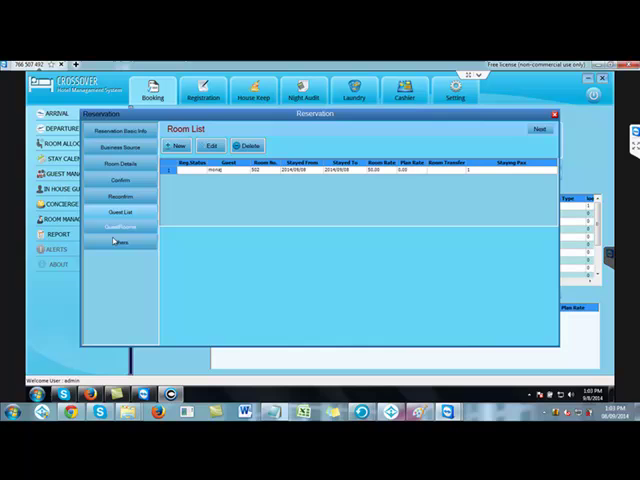
left_click(120, 242)
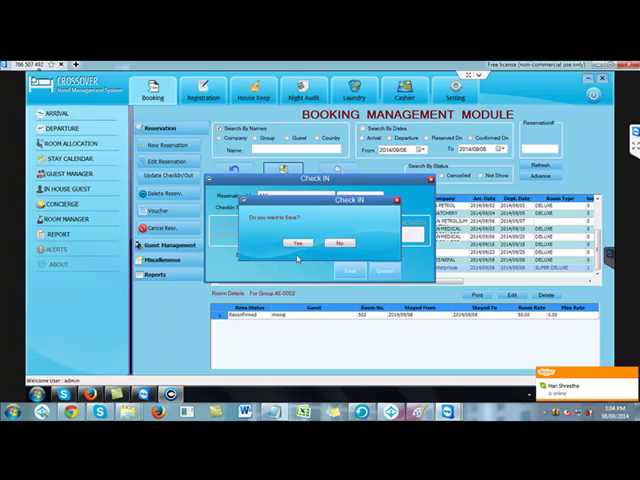
Step: Confirm saving the check-in details and select room 502 for check-in
left_click(294, 242)
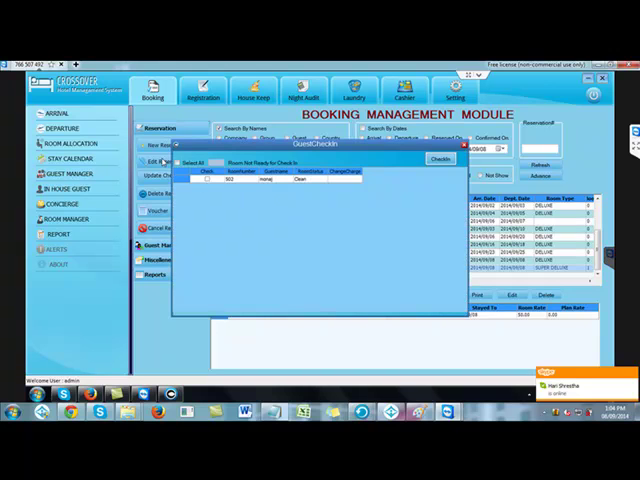
left_click(207, 184)
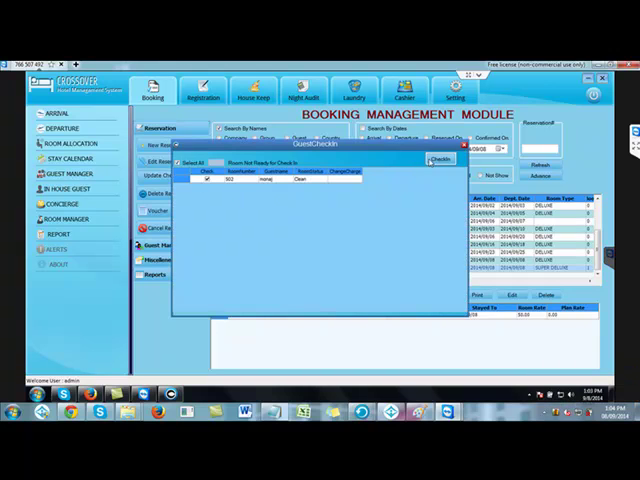